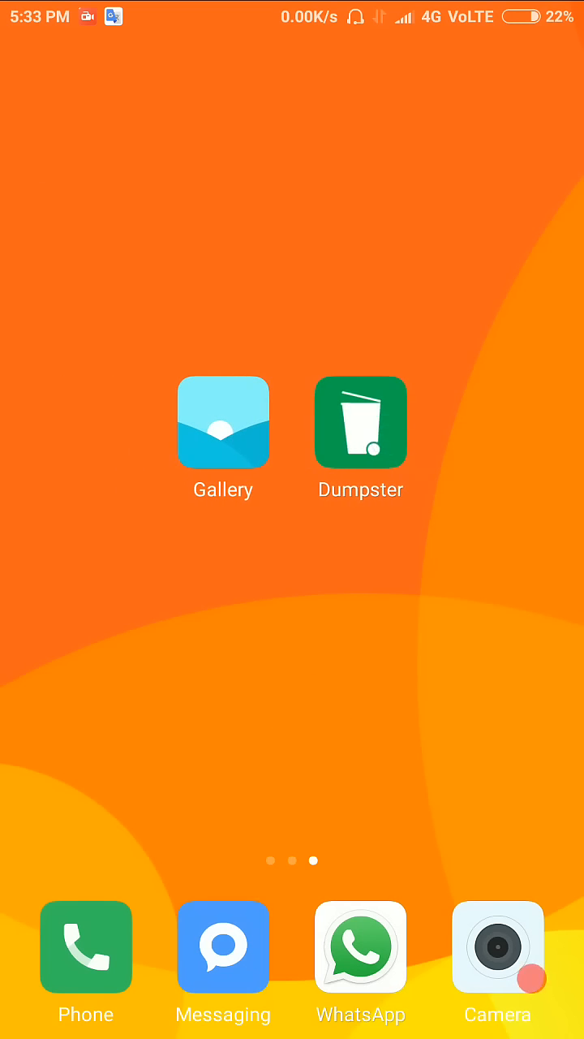
Open Dumpster and glance through its item category list, then close it.
{"action": "left_click", "coordinate": [360, 422]}
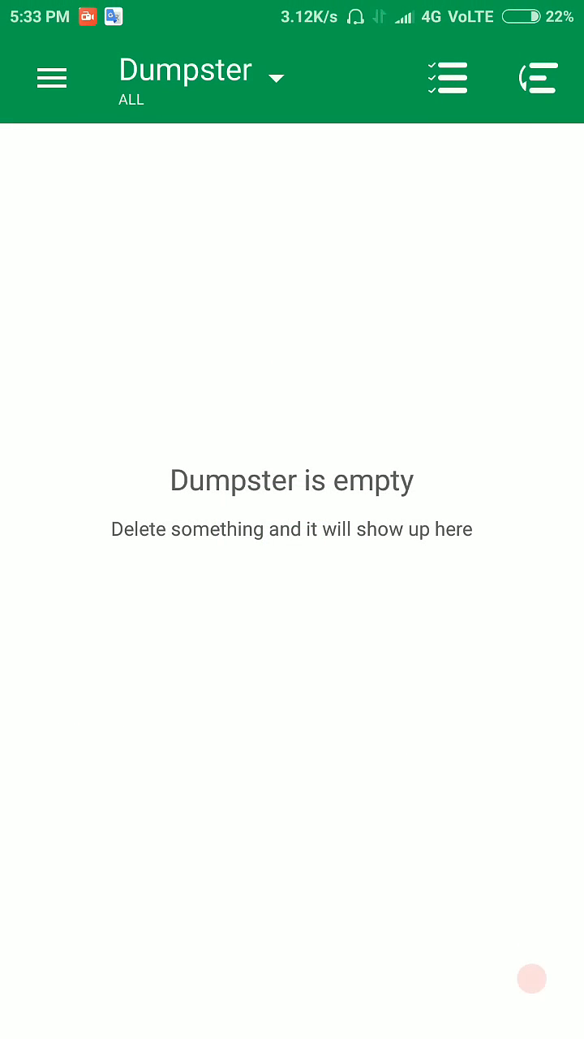
{"action": "left_click", "coordinate": [199, 77]}
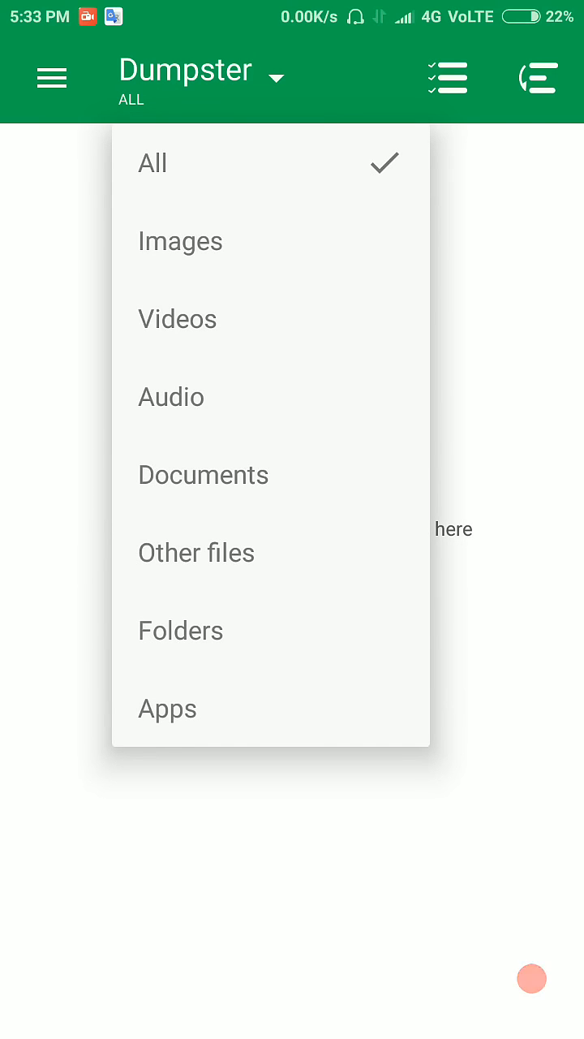
{"action": "left_click", "coordinate": [153, 163]}
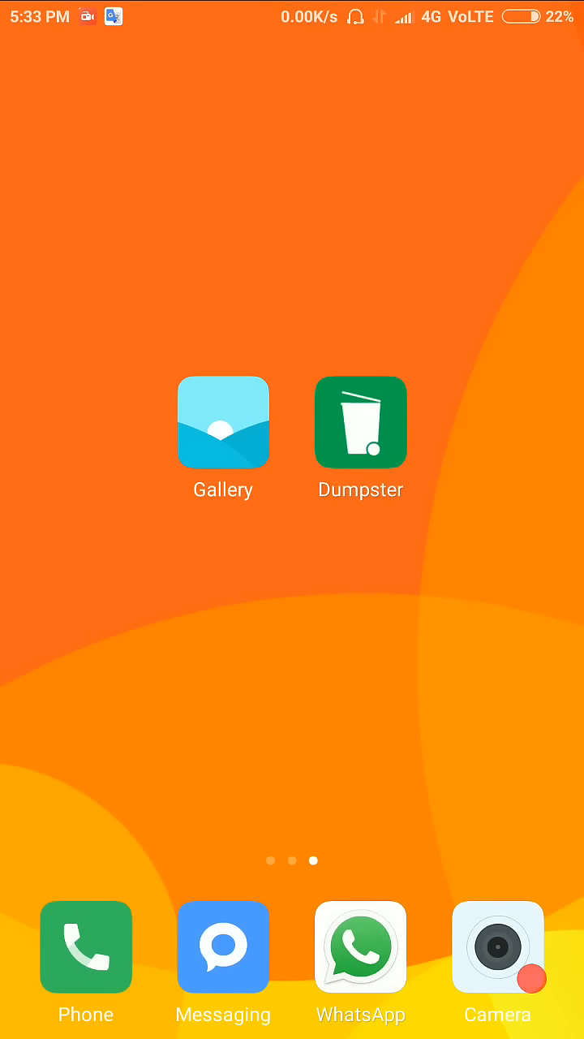
Delete the 14 October group photo and a video from the Videos album, then go home.
{"action": "left_click", "coordinate": [223, 421]}
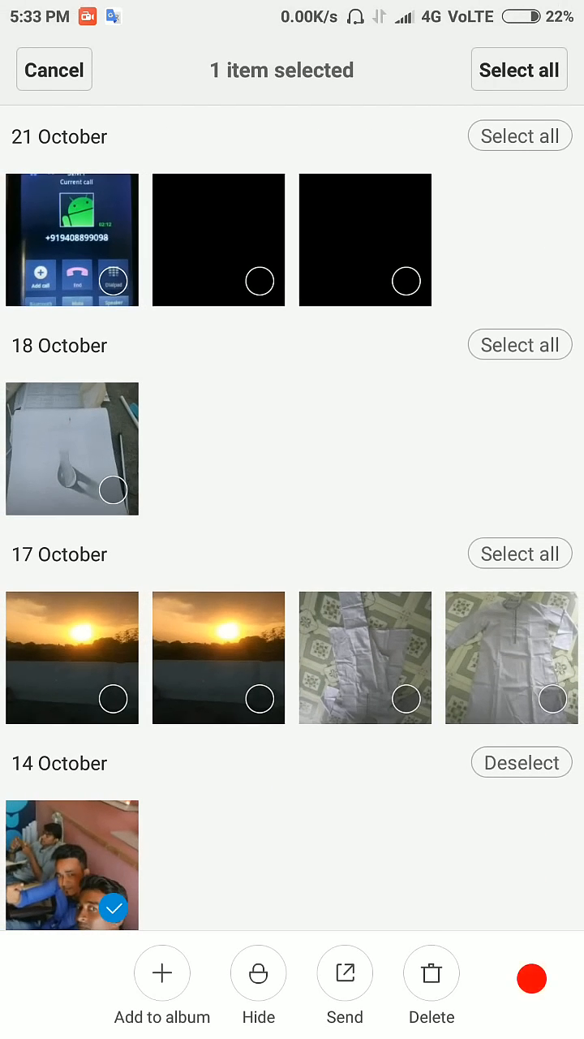
{"action": "left_click", "coordinate": [431, 972]}
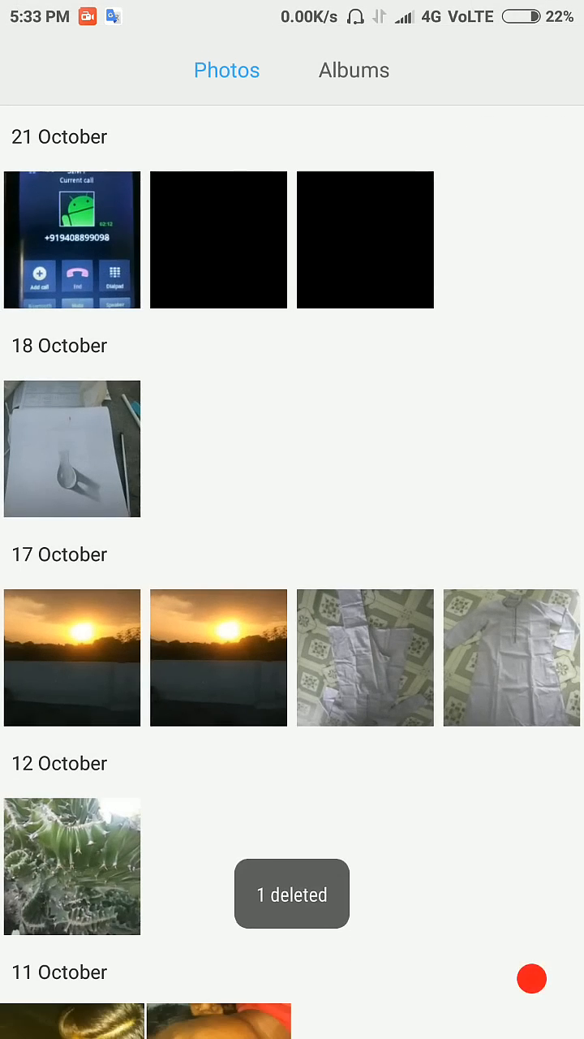
{"action": "left_click", "coordinate": [354, 70]}
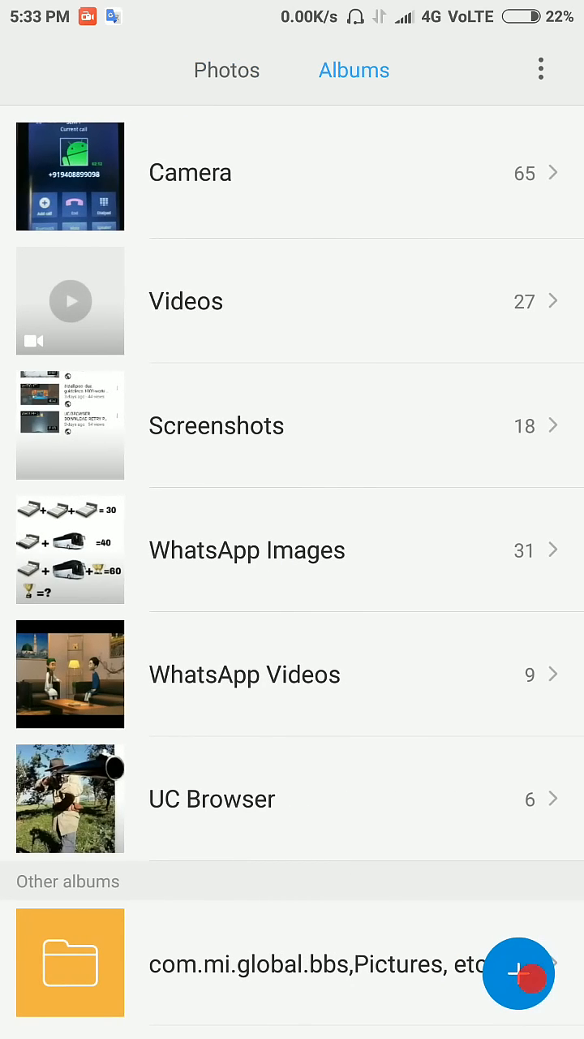
{"action": "left_click", "coordinate": [187, 301]}
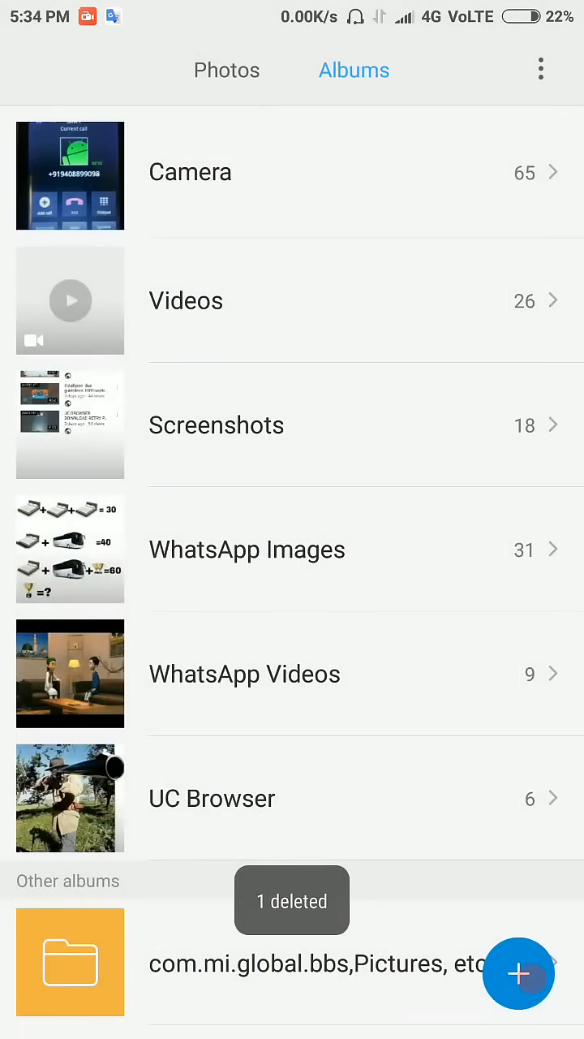
{"action": "key", "text": "home"}
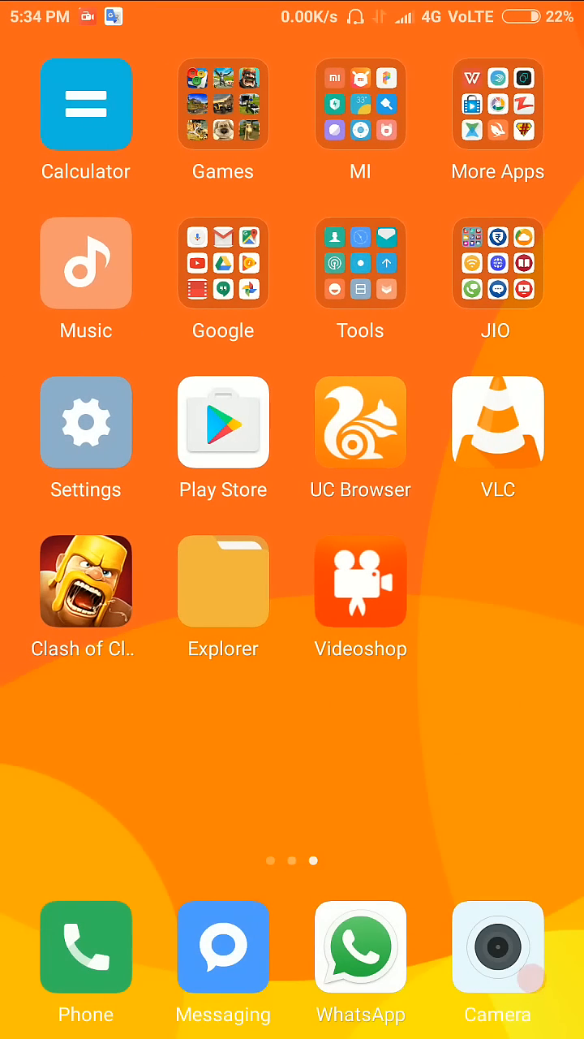
Remove VPN MASTER from the More Apps folder by dragging it to uninstall.
{"action": "left_click", "coordinate": [497, 104]}
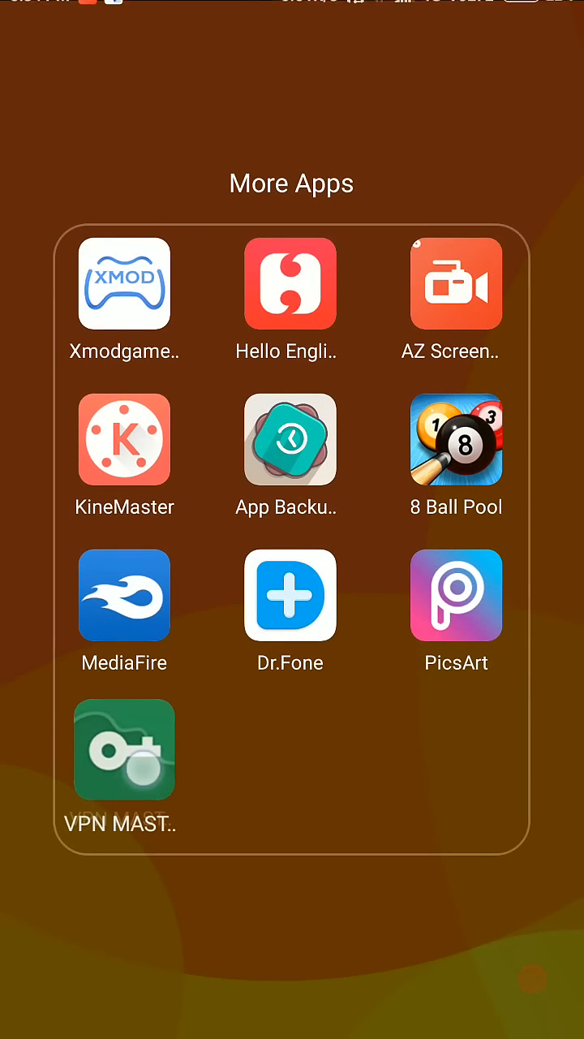
{"action": "left_click", "coordinate": [124, 749]}
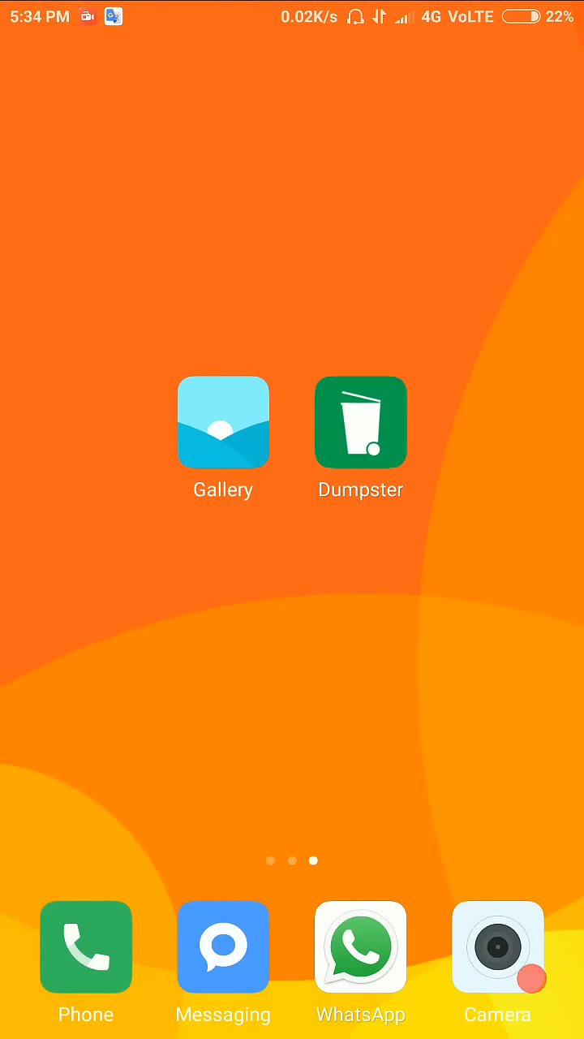
Restore the group photo, VID-20161019-WA0000.mp4 and VPN MASTER from the Dumpster bin.
{"action": "left_click", "coordinate": [360, 421]}
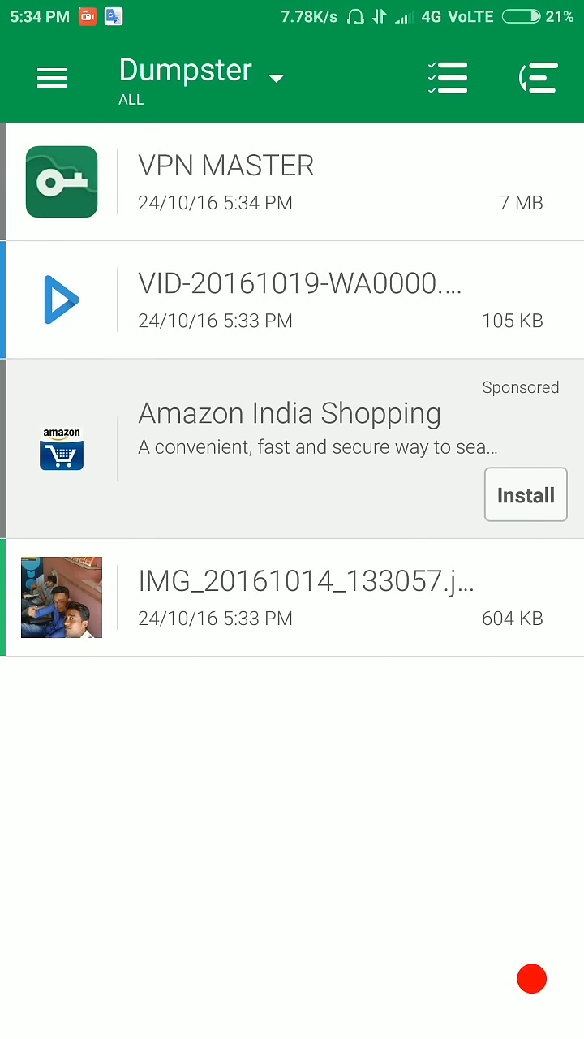
{"action": "left_click", "coordinate": [304, 598]}
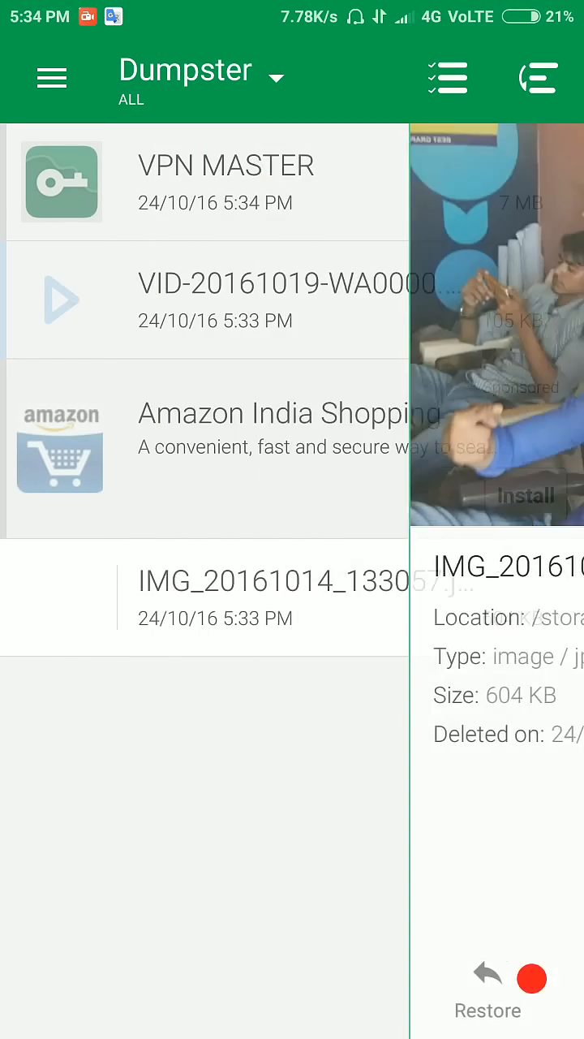
{"action": "left_click", "coordinate": [487, 977]}
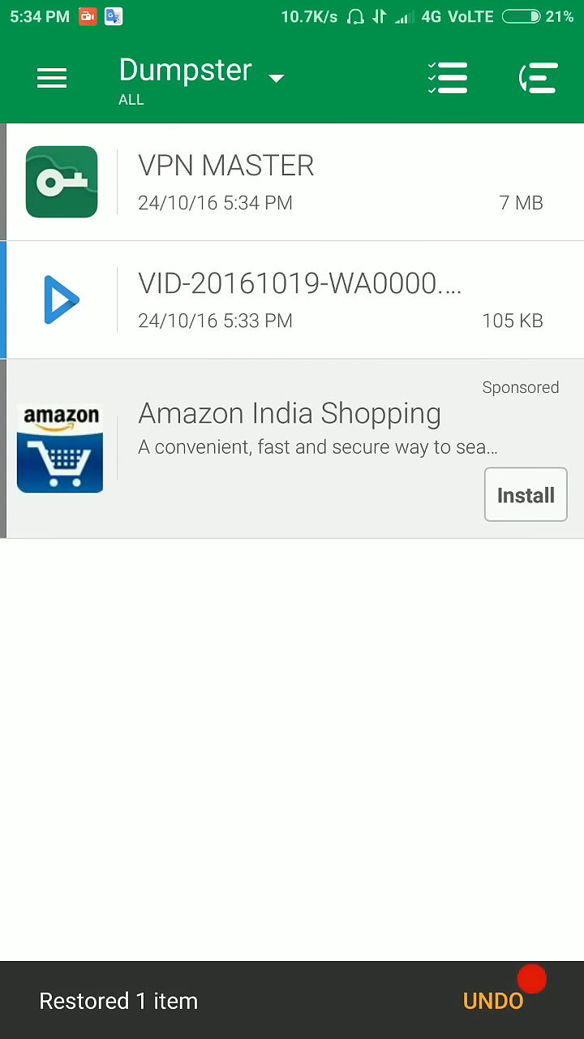
{"action": "left_click", "coordinate": [298, 299]}
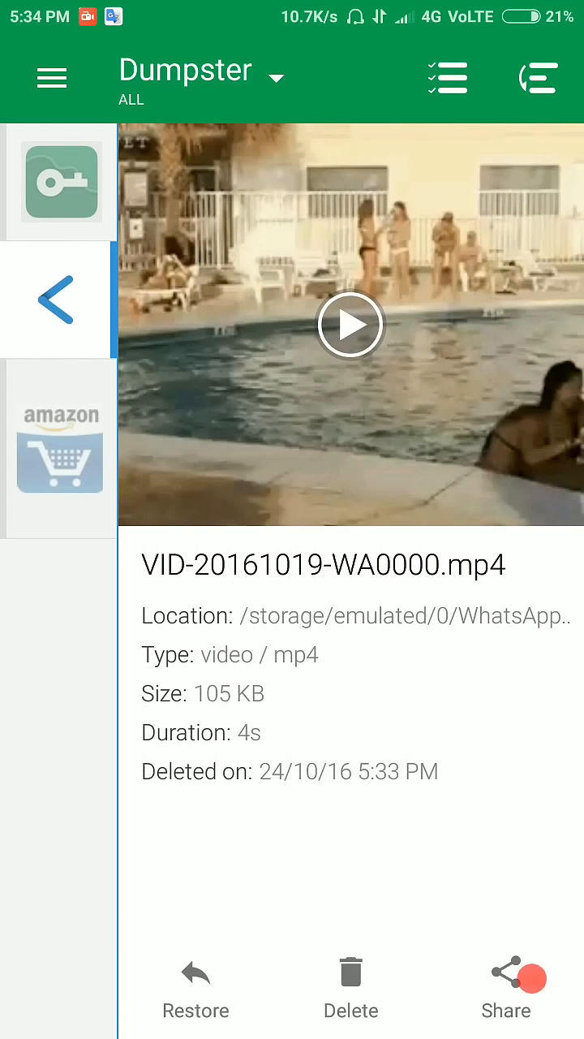
{"action": "left_click", "coordinate": [195, 989]}
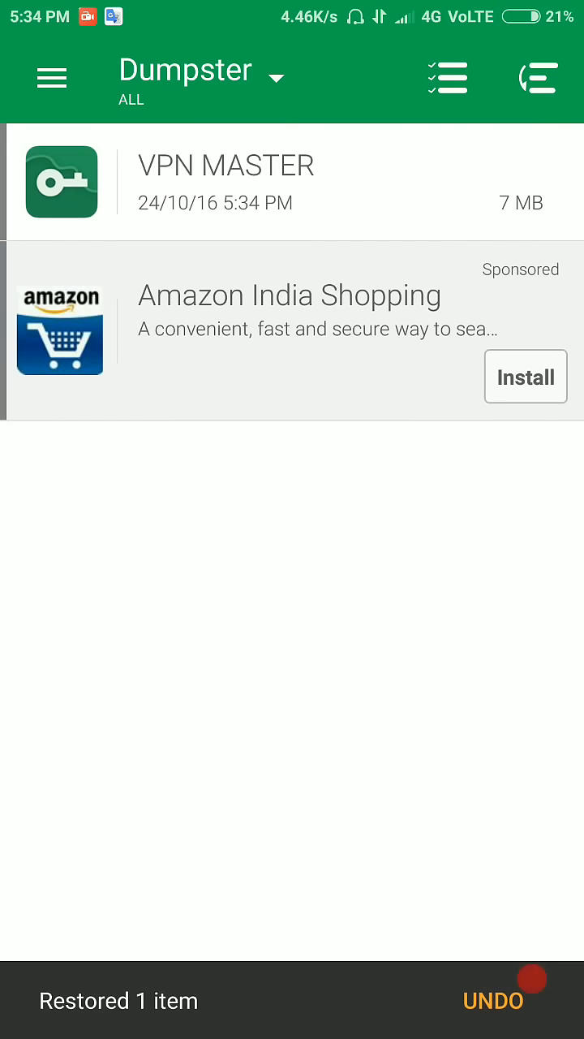
{"action": "left_click", "coordinate": [228, 182]}
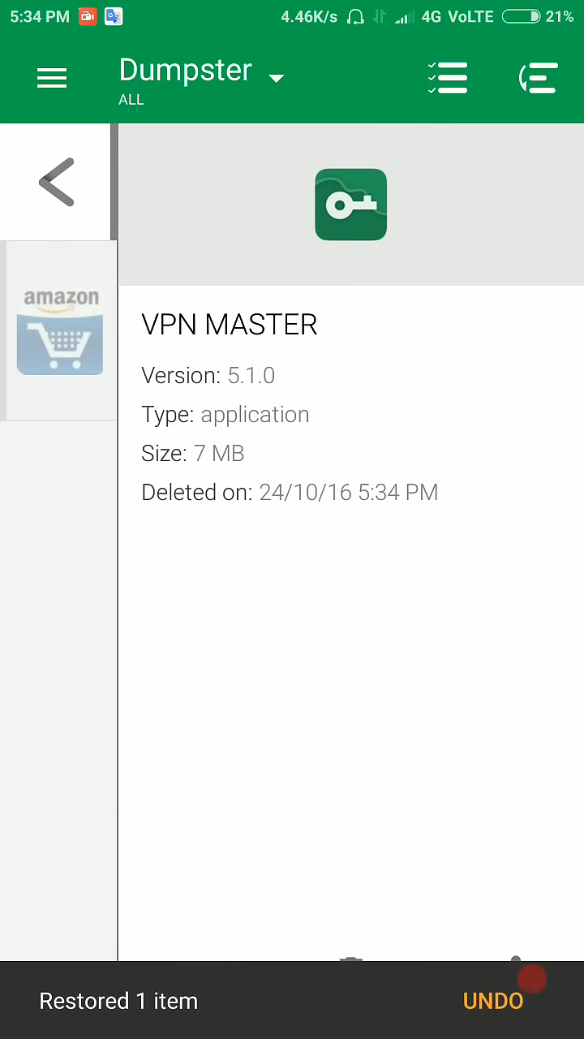
{"action": "left_click", "coordinate": [53, 183]}
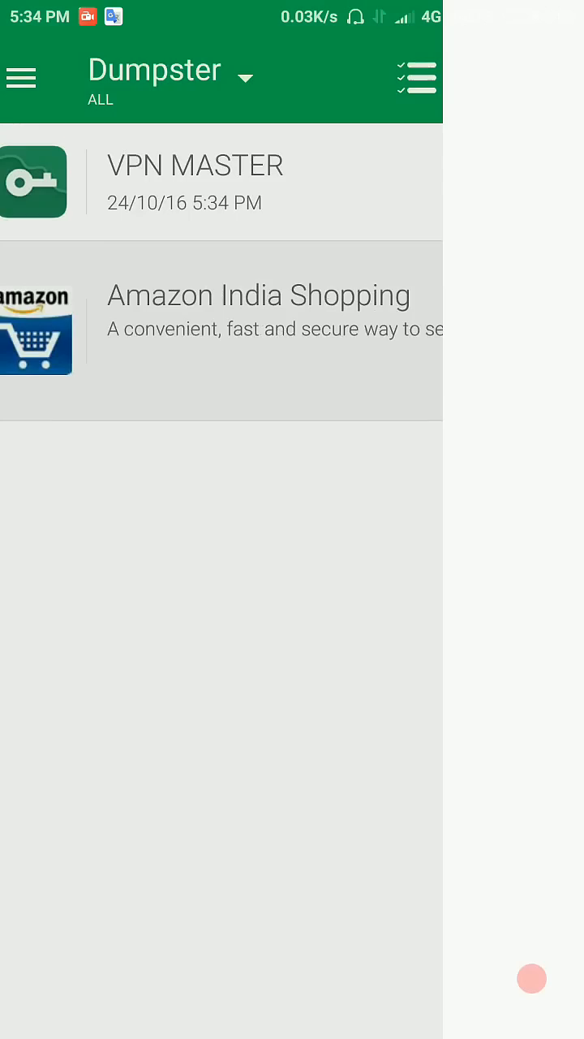
Approve the VPN MASTER installation and finish the installer, returning to Dumpster.
{"action": "left_click", "coordinate": [194, 182]}
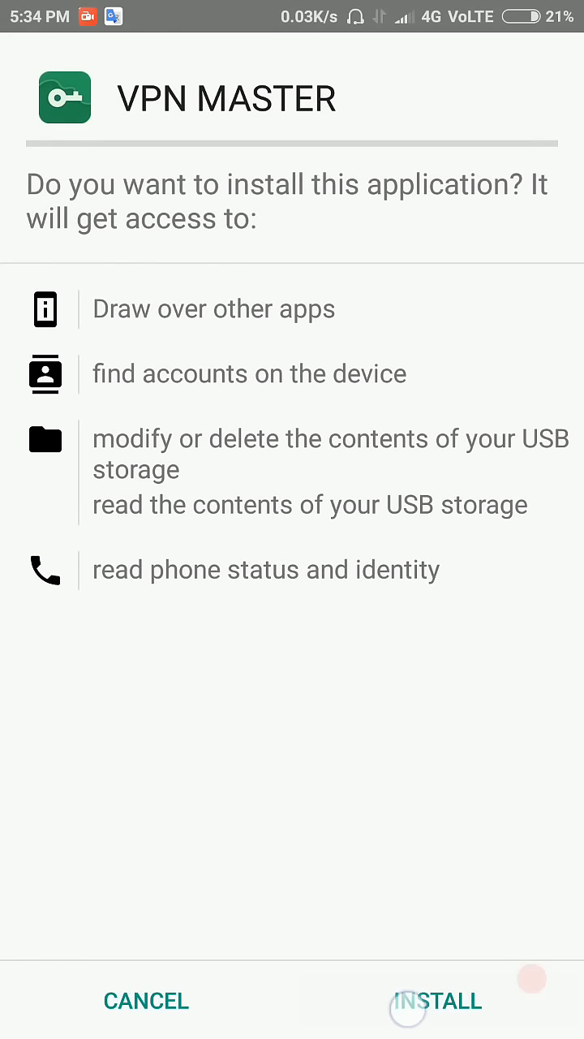
{"action": "left_click", "coordinate": [437, 999]}
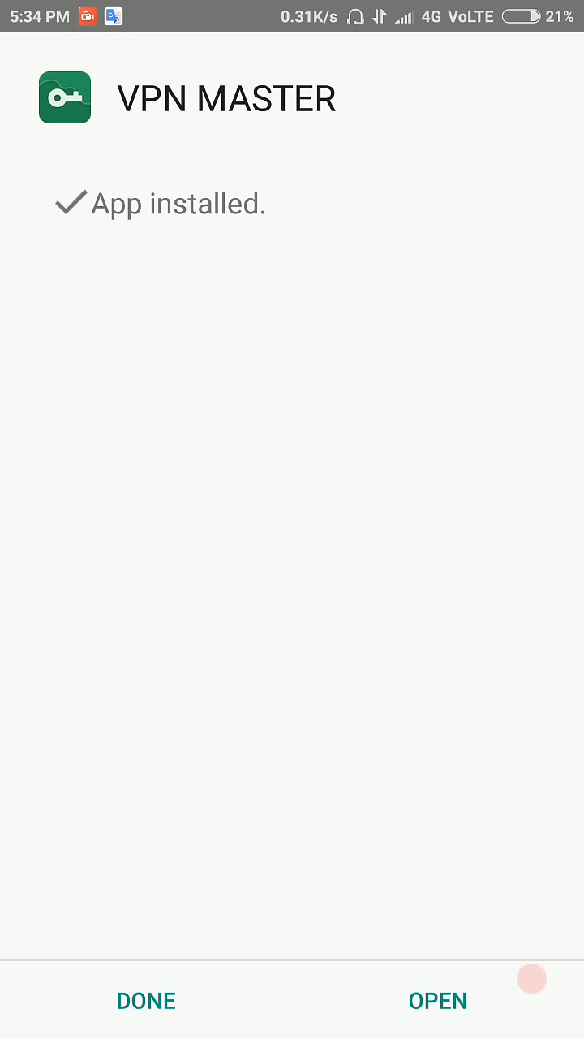
{"action": "left_click", "coordinate": [145, 1000]}
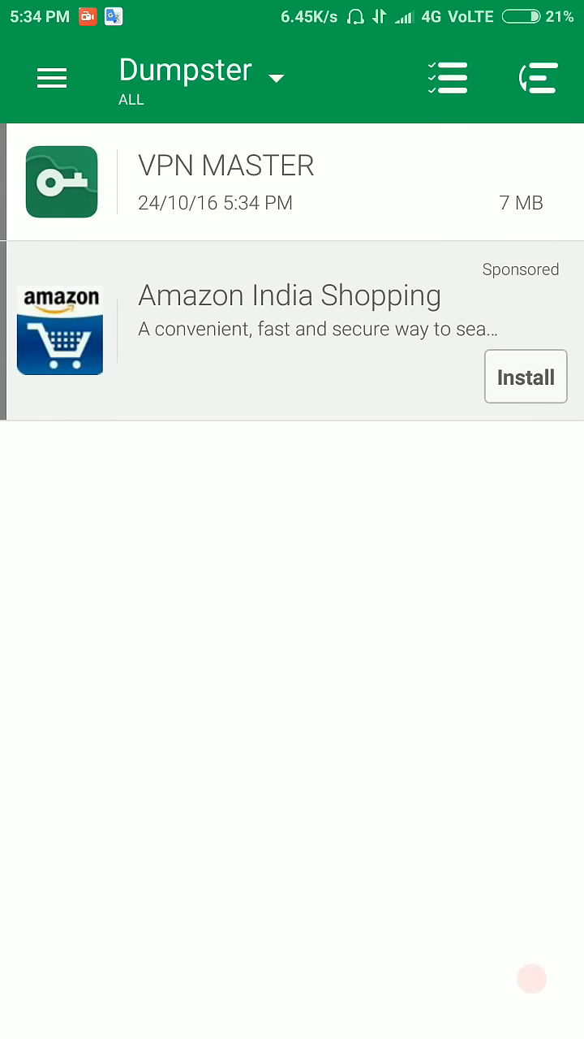
Reopen Dumpster from the home screen and delete the VPN MASTER entry from the bin.
{"action": "key", "text": "home"}
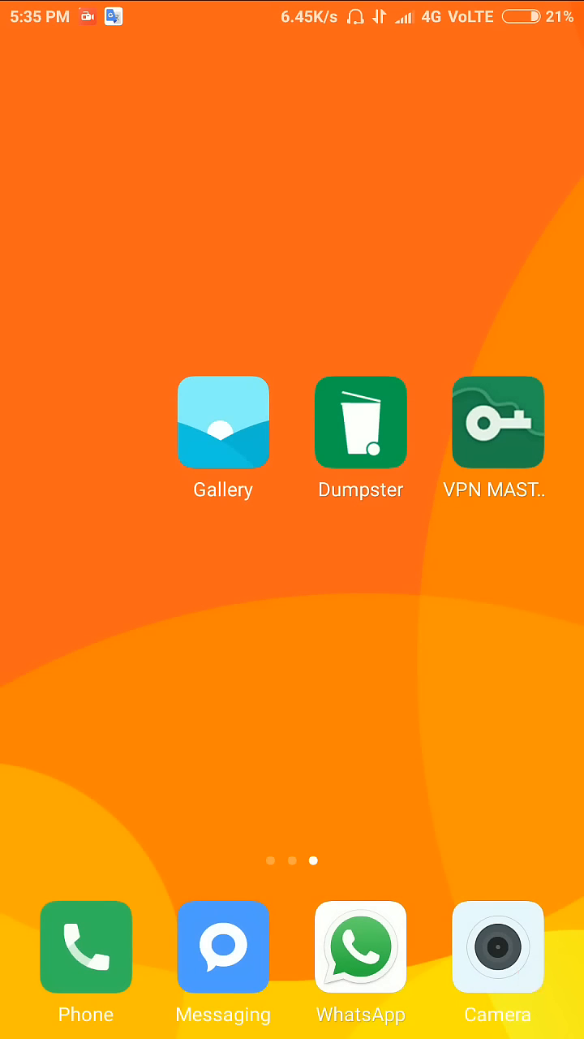
{"action": "left_click", "coordinate": [360, 422]}
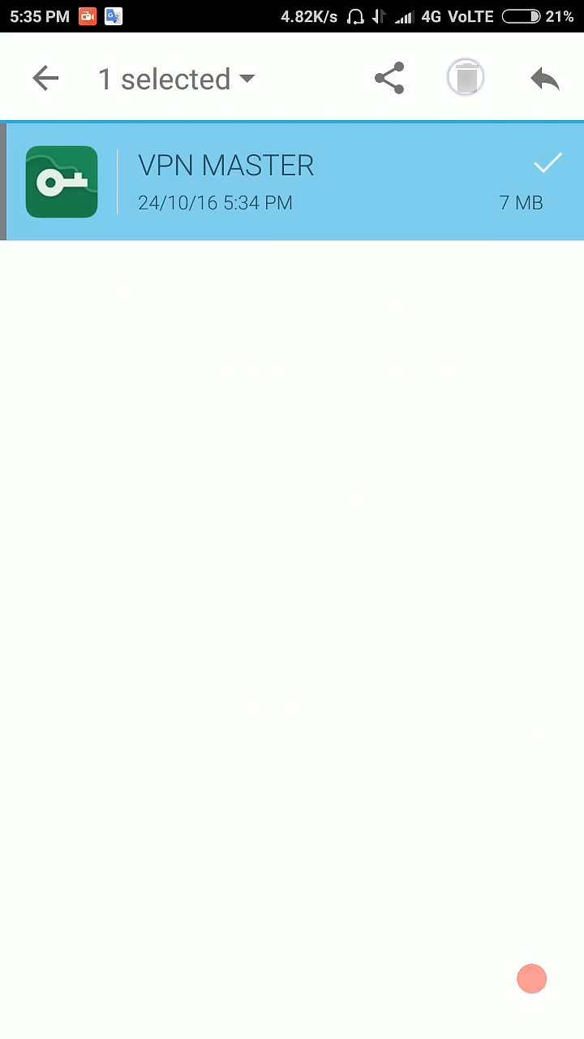
{"action": "left_click", "coordinate": [465, 79]}
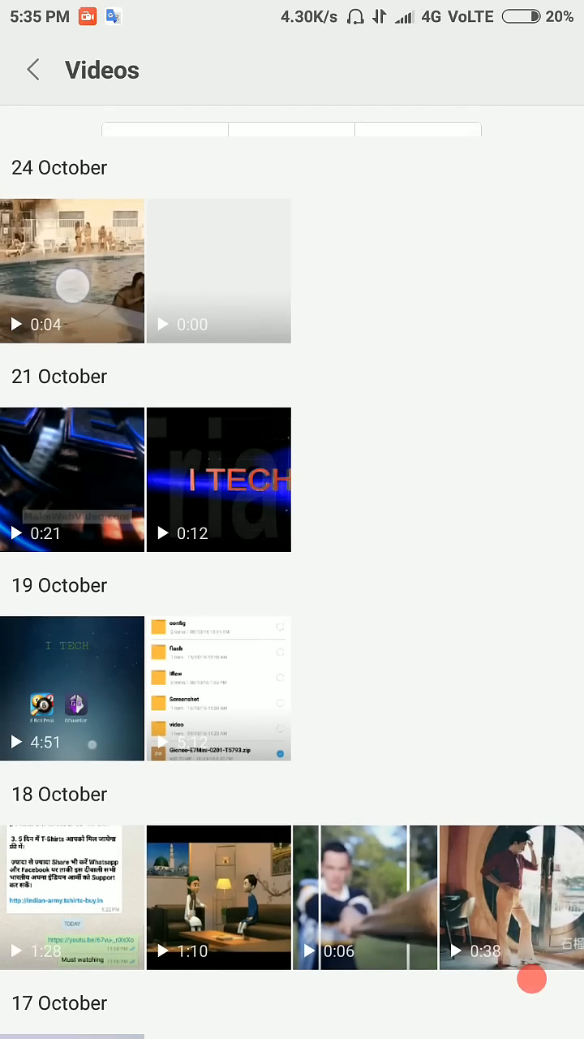
Drag the VPN MASTER home screen icon to sit below Gallery and Dumpster.
{"action": "key", "text": "Home"}
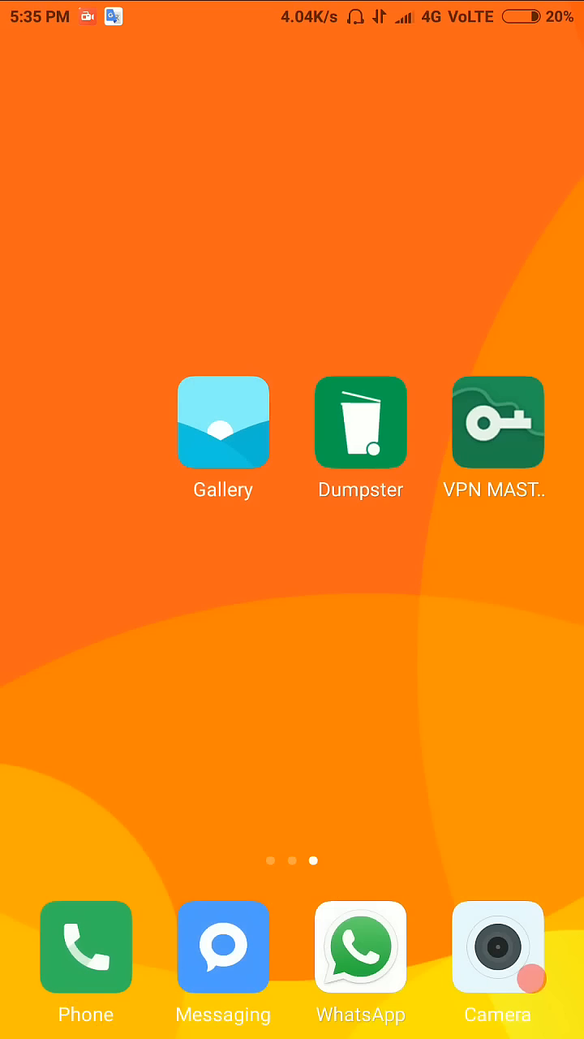
{"action": "left_click_drag", "start_coordinate": [498, 422], "coordinate": [310, 599]}
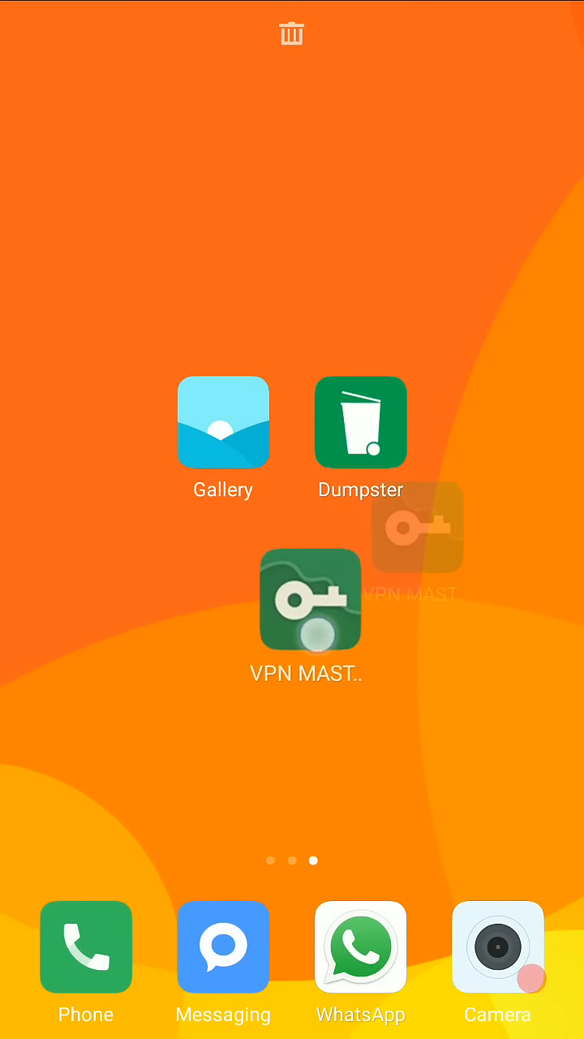